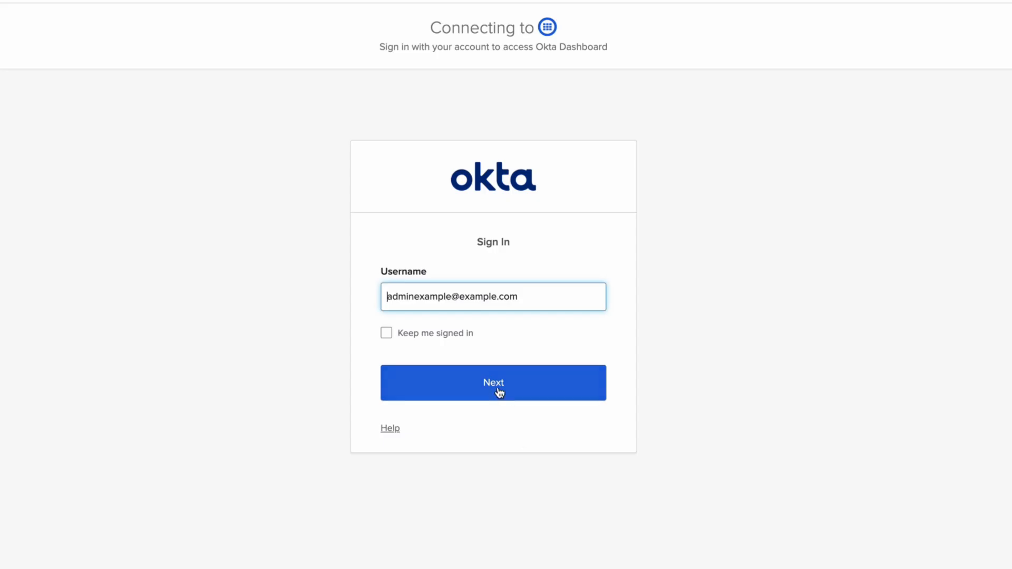
- Sign in as admin and save Español as the Display Language in account Settings
{"action": "left_click", "coordinate": [494, 382]}
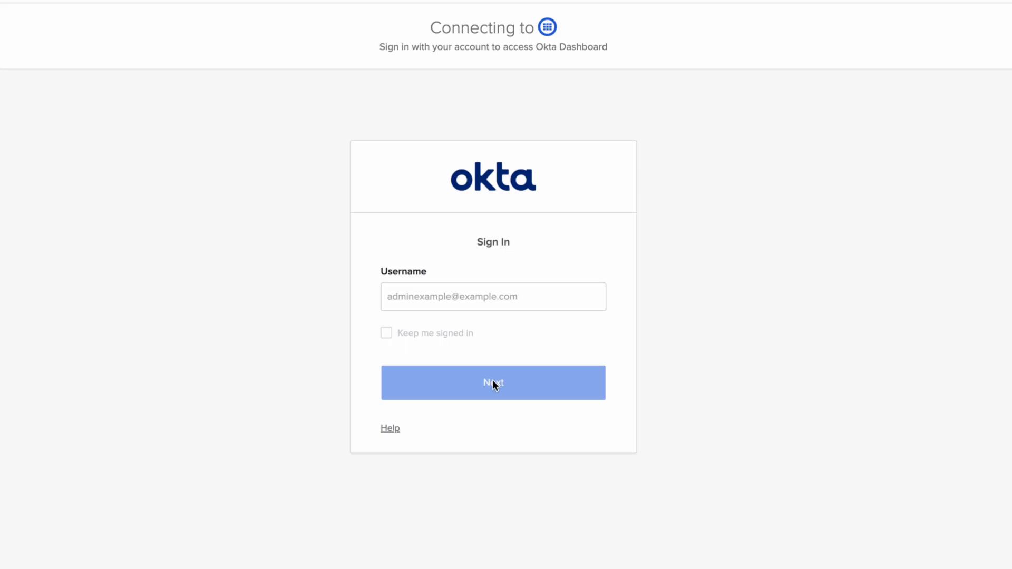
{"action": "left_click", "coordinate": [493, 382]}
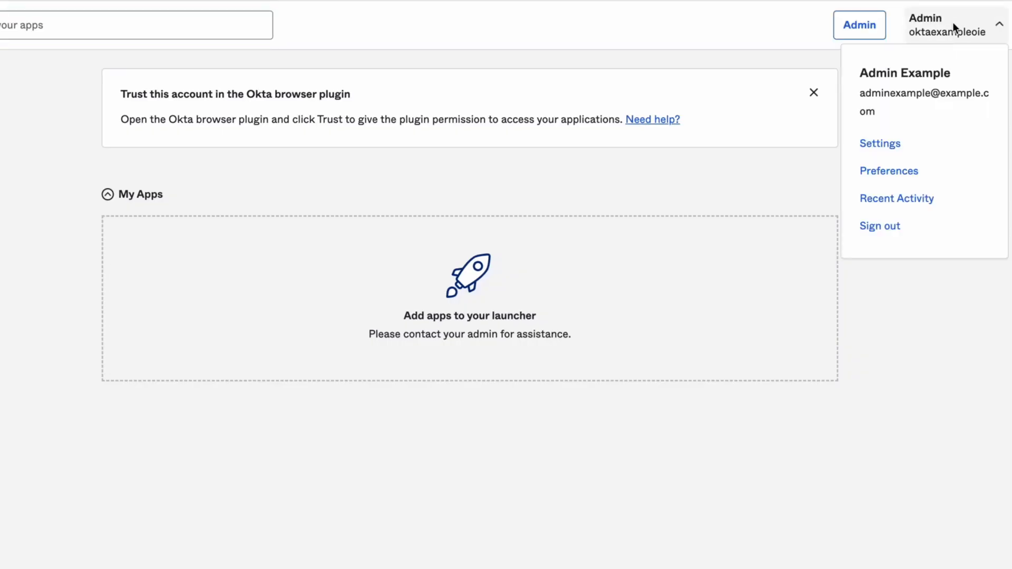
{"action": "left_click", "coordinate": [880, 143]}
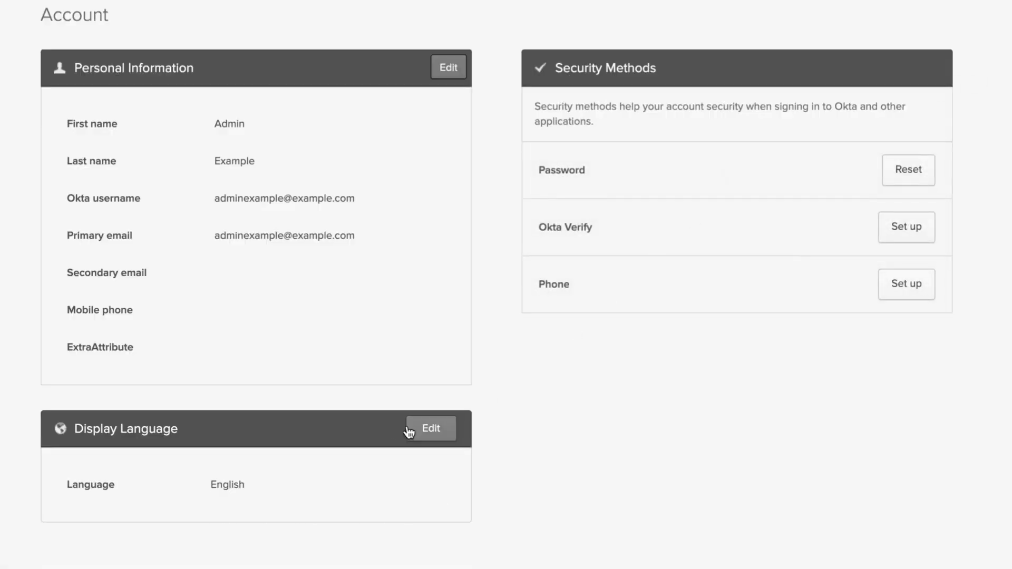
{"action": "left_click", "coordinate": [430, 429]}
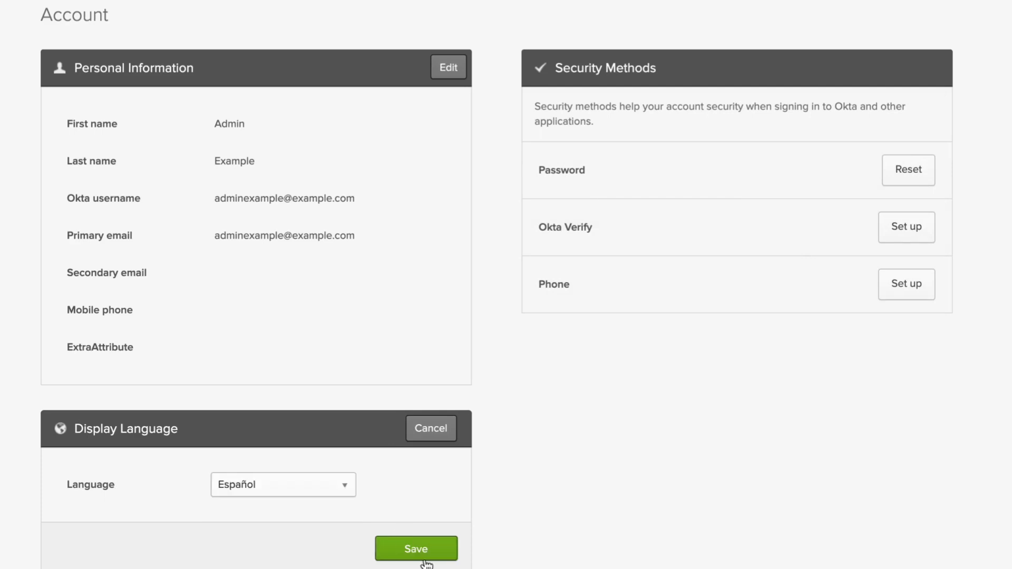
{"action": "left_click", "coordinate": [417, 563]}
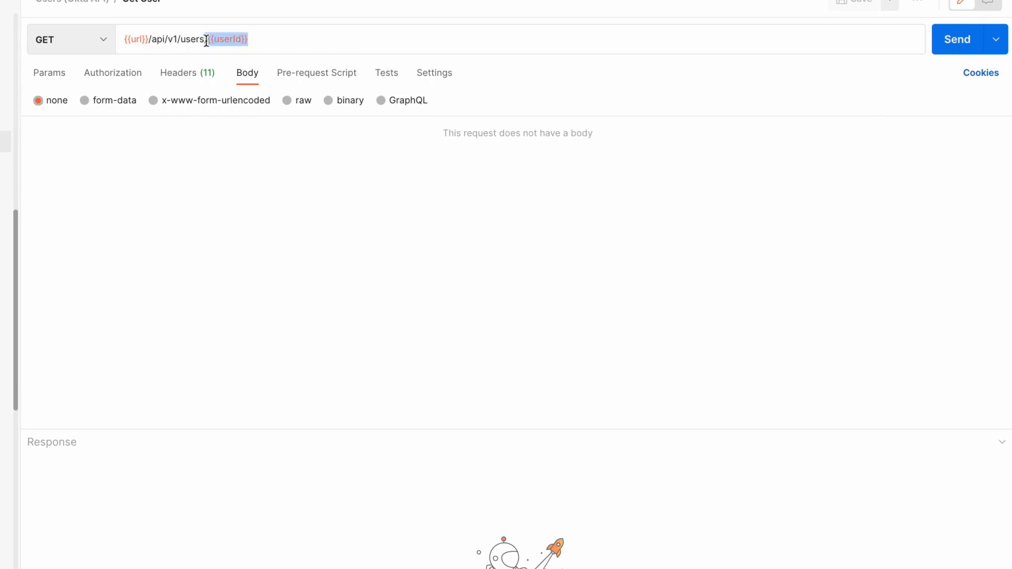
- GET users/example and highlight 'No se encontró' in the 404 response body
{"action": "type", "text": "/ex"}
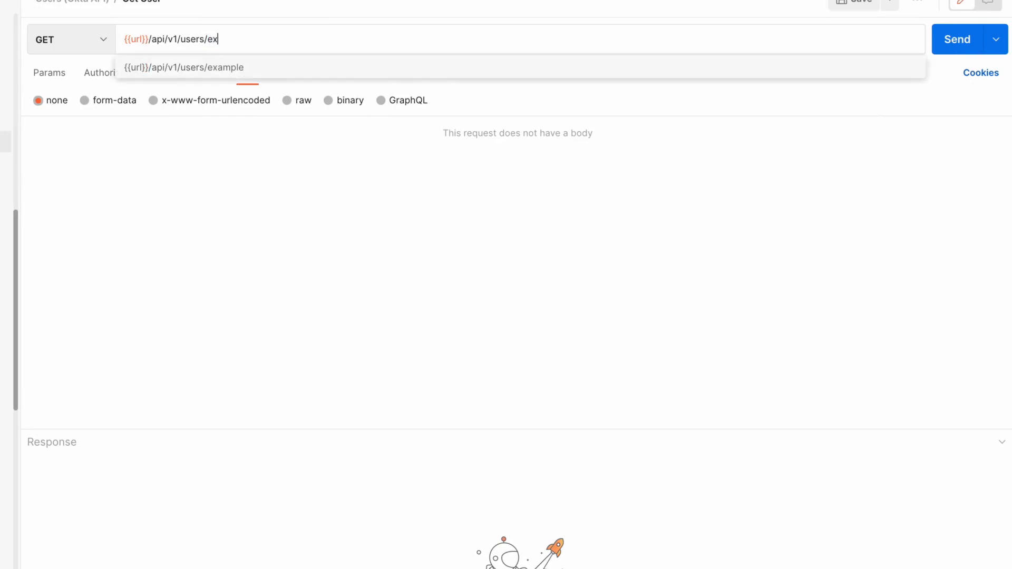
{"action": "left_click", "coordinate": [959, 39]}
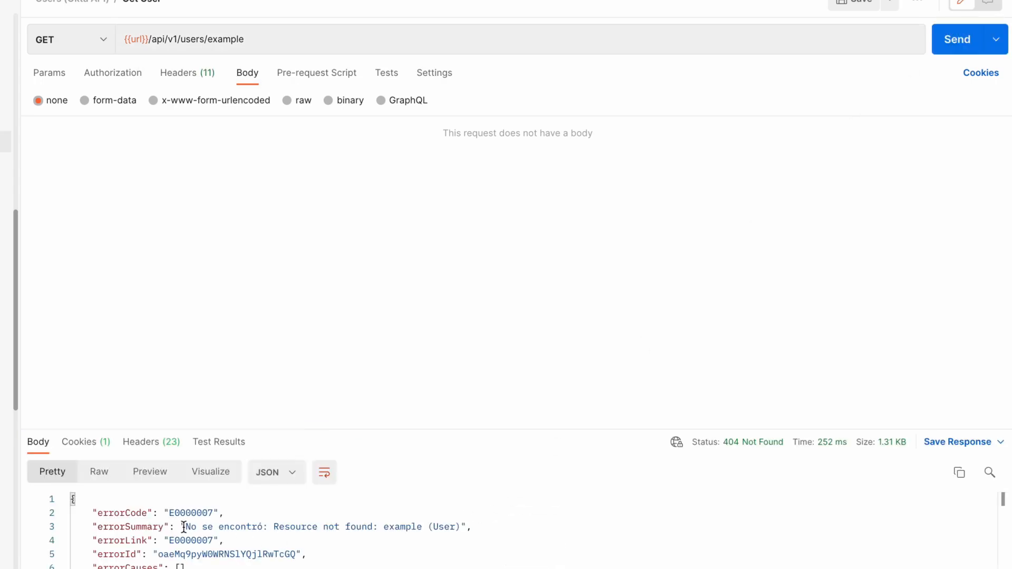
{"action": "left_click_drag", "start_coordinate": [184, 527], "coordinate": [265, 527]}
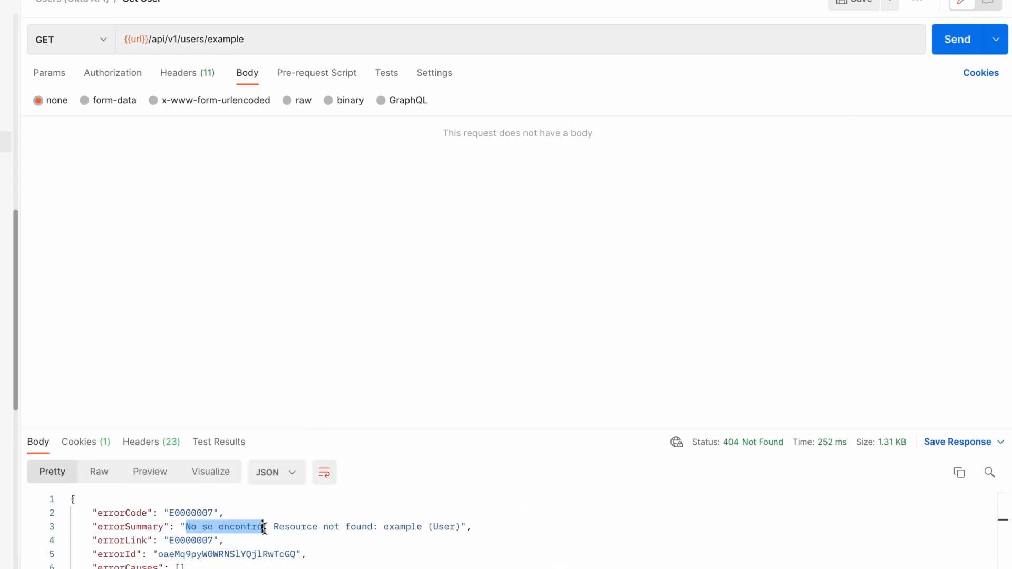